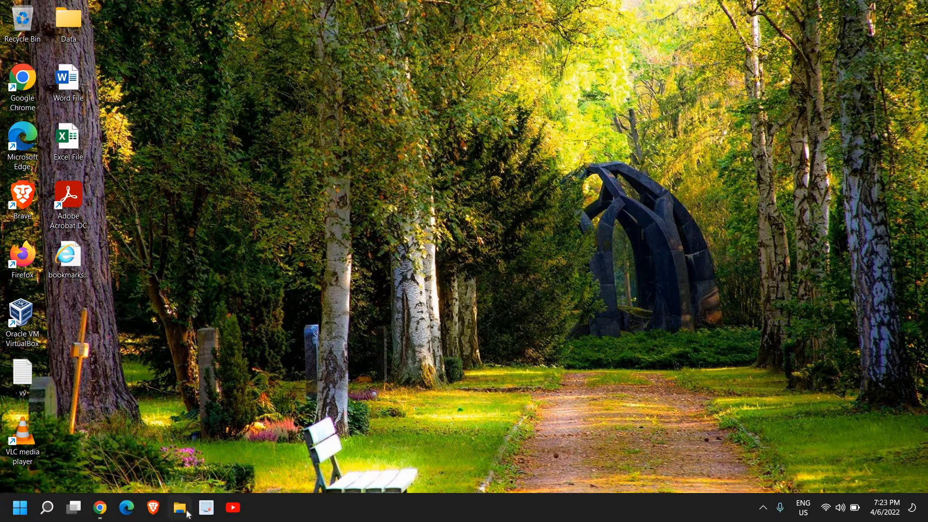
Open File Explorer maximized on This PC and select Windows (C:), 88.7 GB free of 227 GB.
click(180, 507)
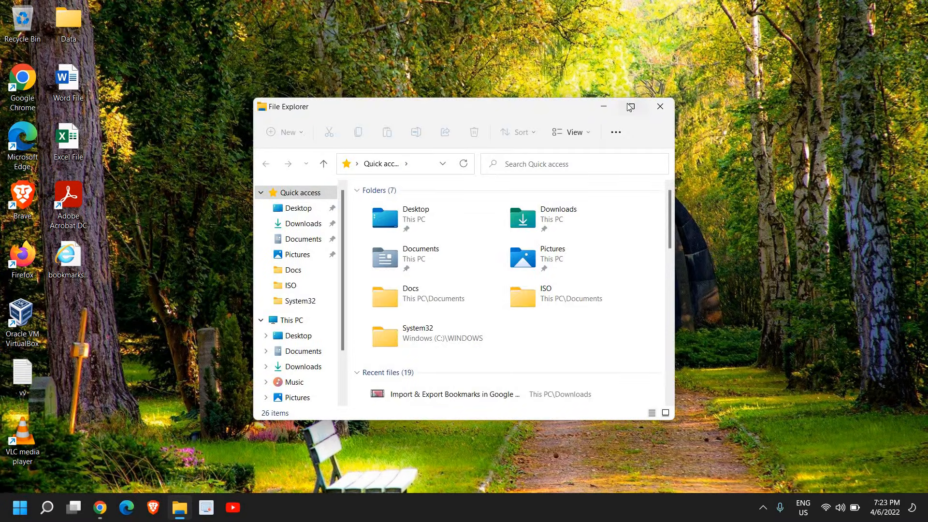
click(630, 106)
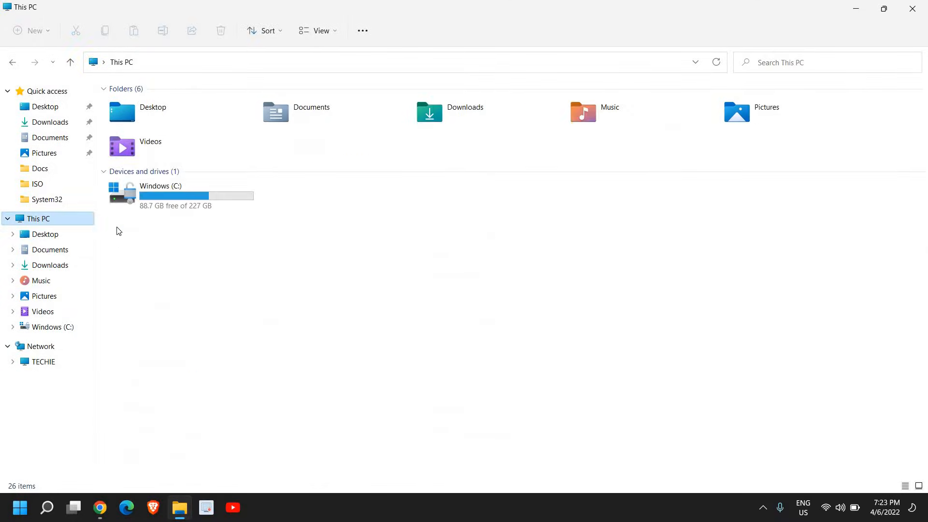
click(180, 195)
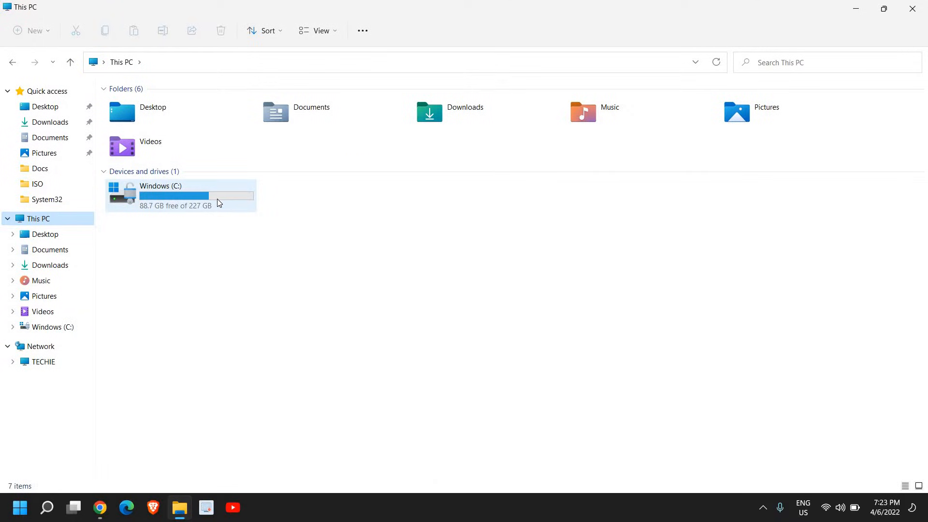
click(180, 195)
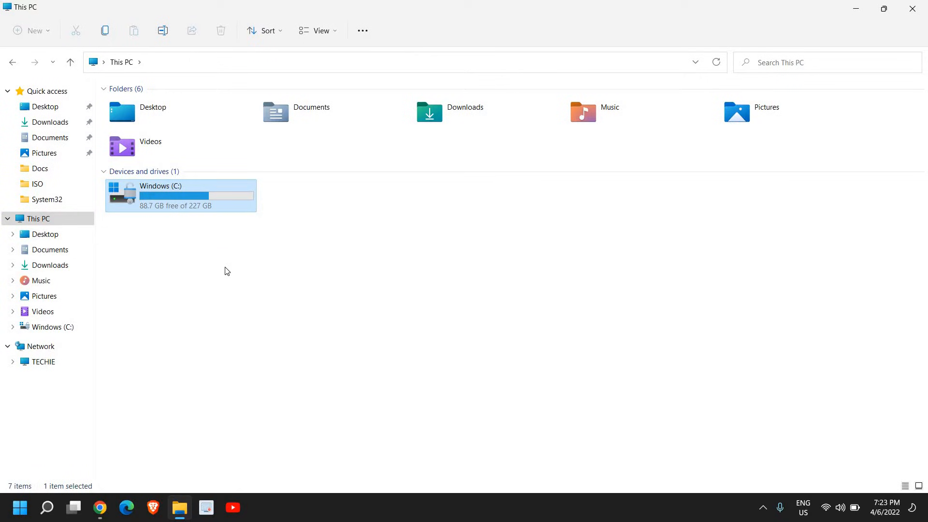
mouse_move(242, 261)
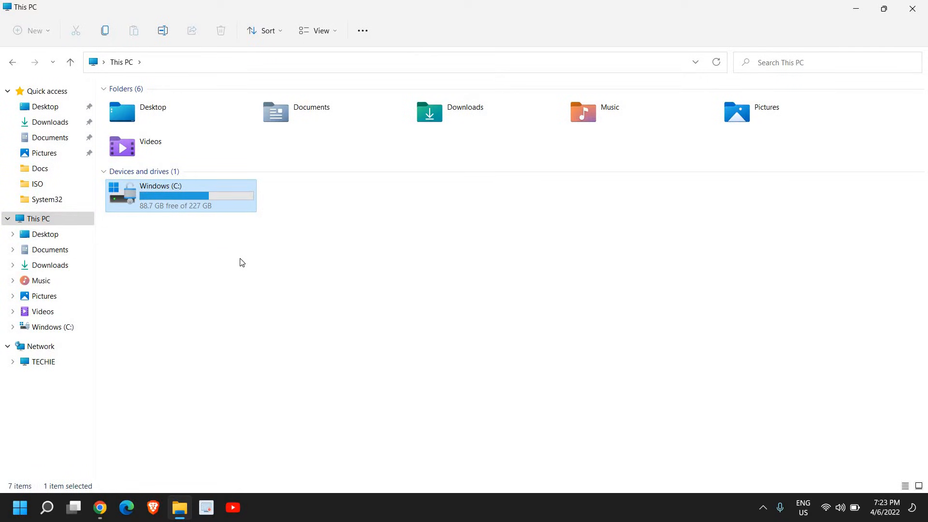
mouse_move(223, 207)
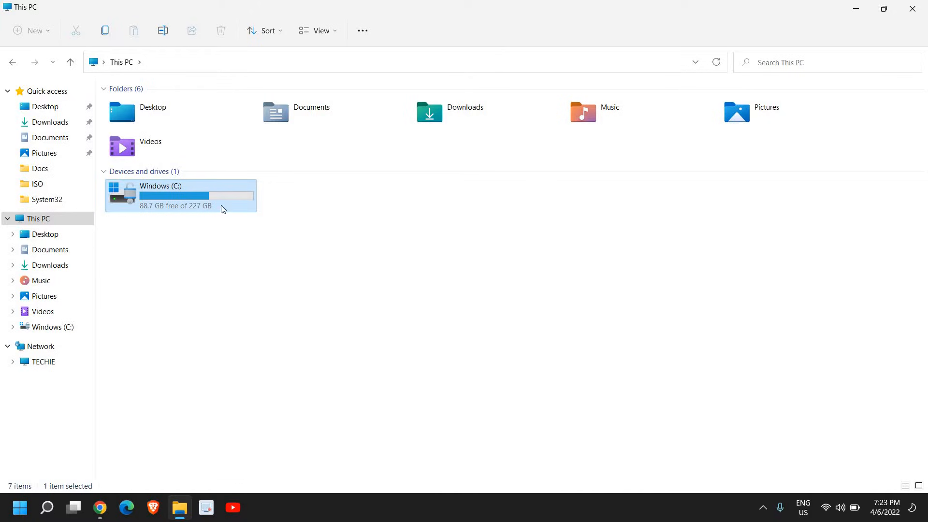
mouse_move(135, 255)
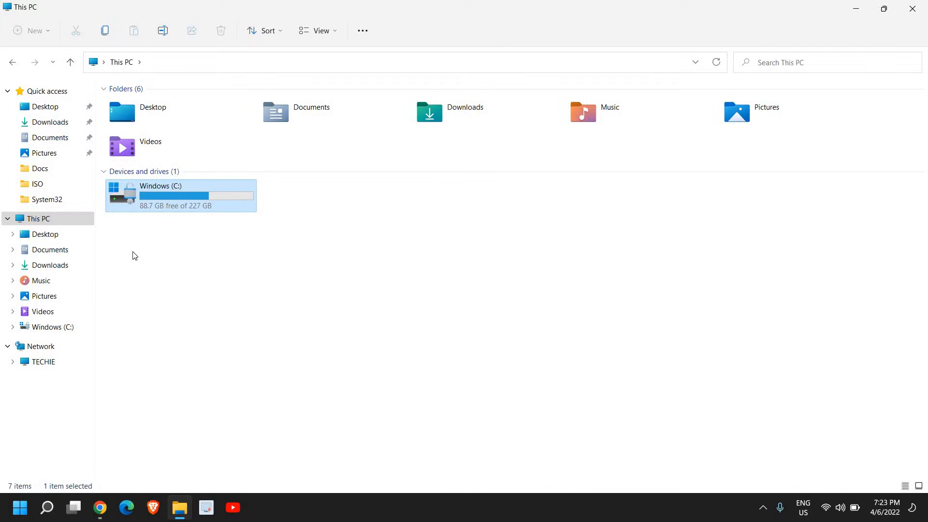
mouse_move(153, 220)
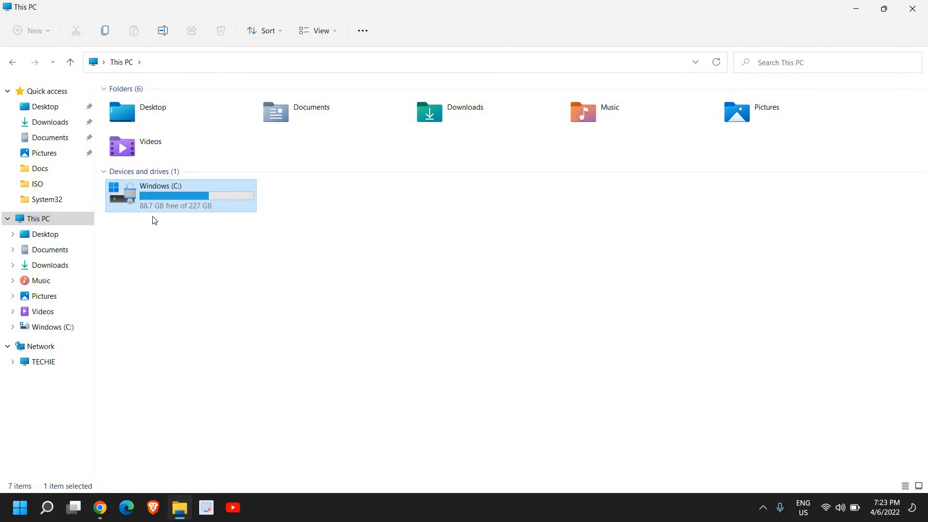
mouse_move(166, 217)
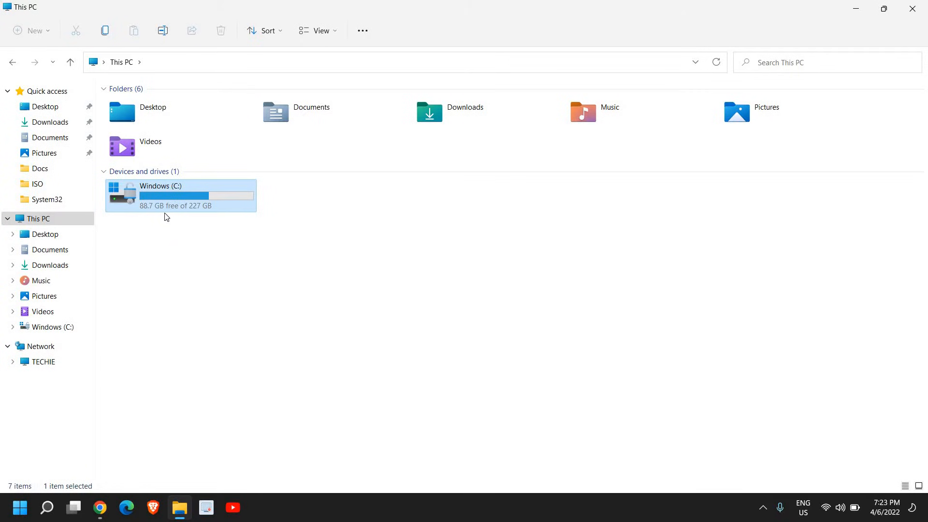
mouse_move(245, 421)
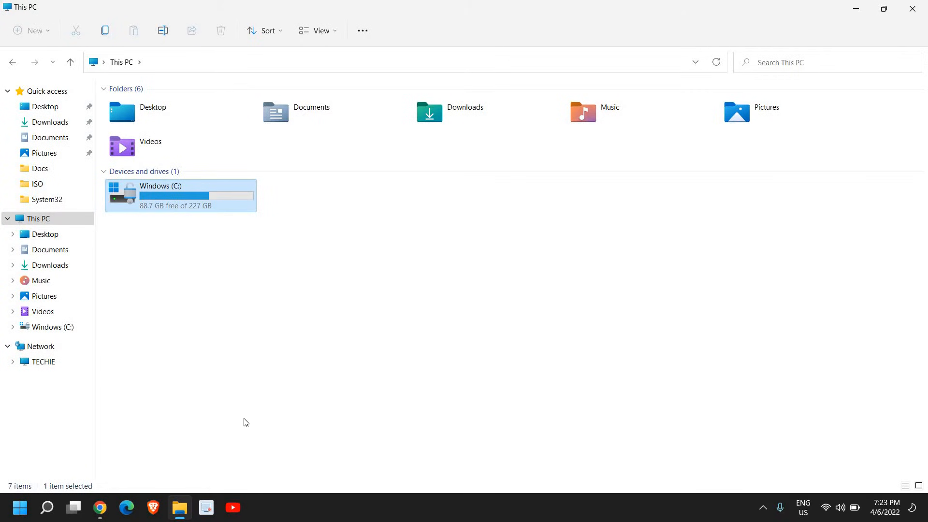
mouse_move(229, 265)
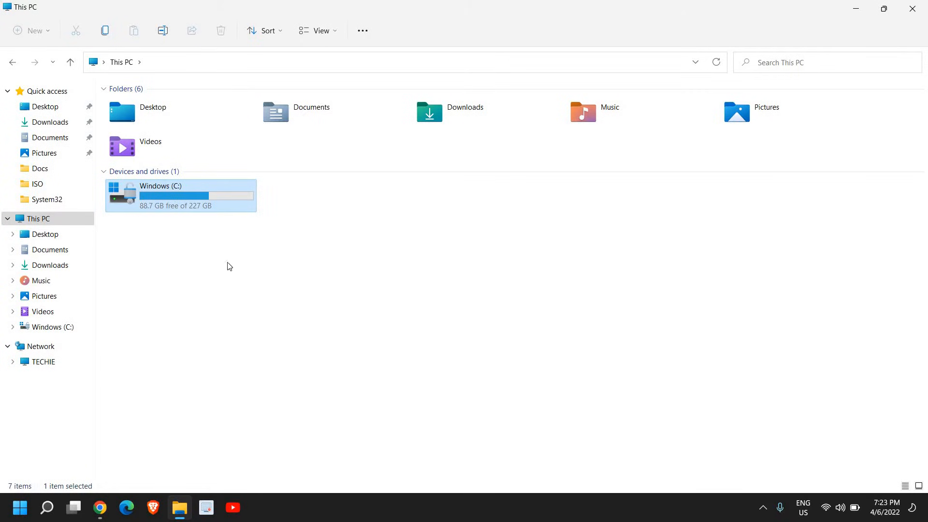
mouse_move(167, 244)
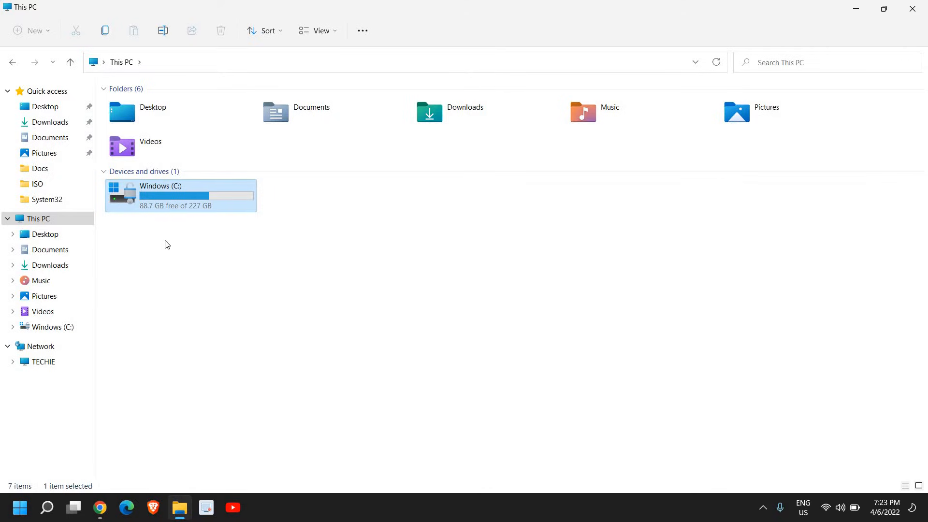
mouse_move(151, 426)
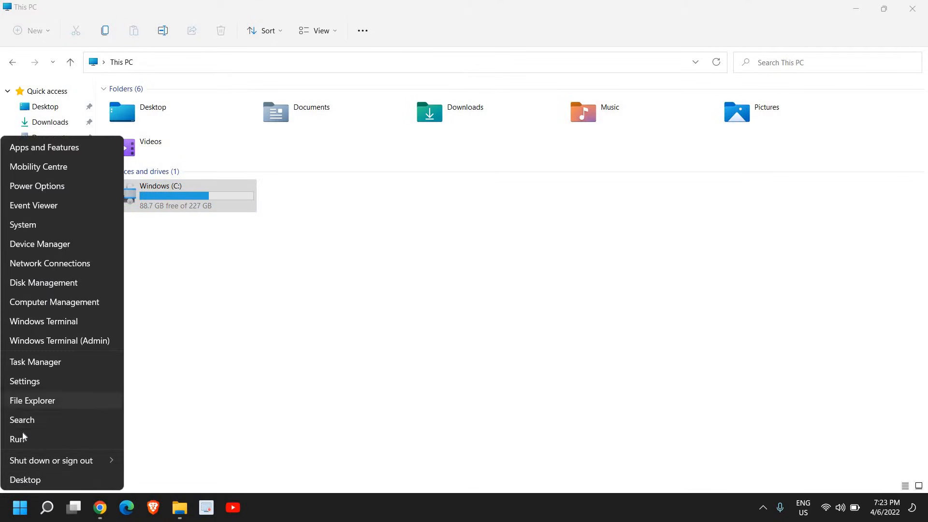
Launch Disk Management with diskmgmt.msc from the Run dialog.
click(16, 438)
text(diskmgmt.msc)
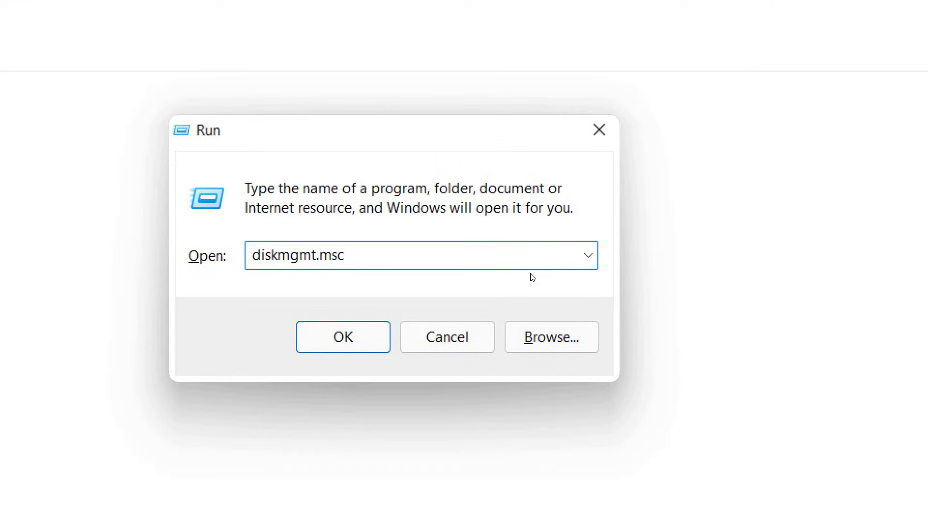
click(342, 337)
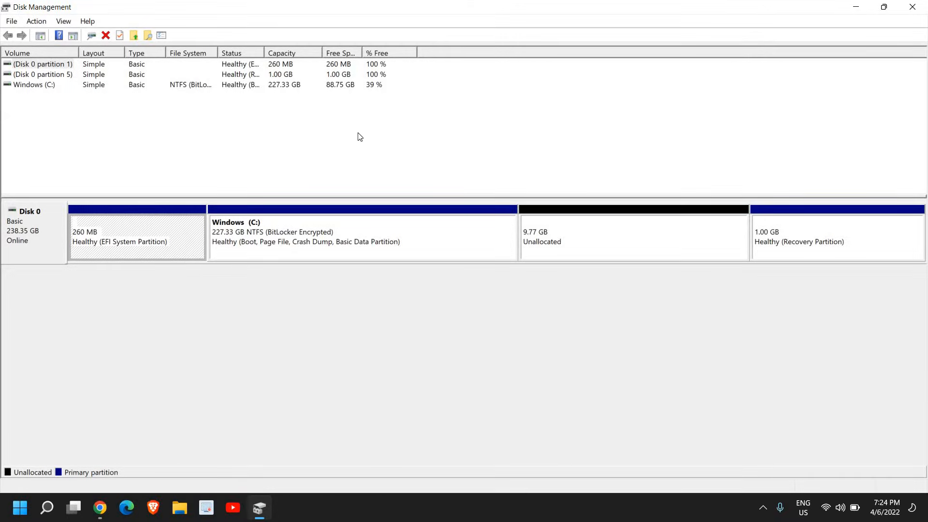
mouse_move(292, 248)
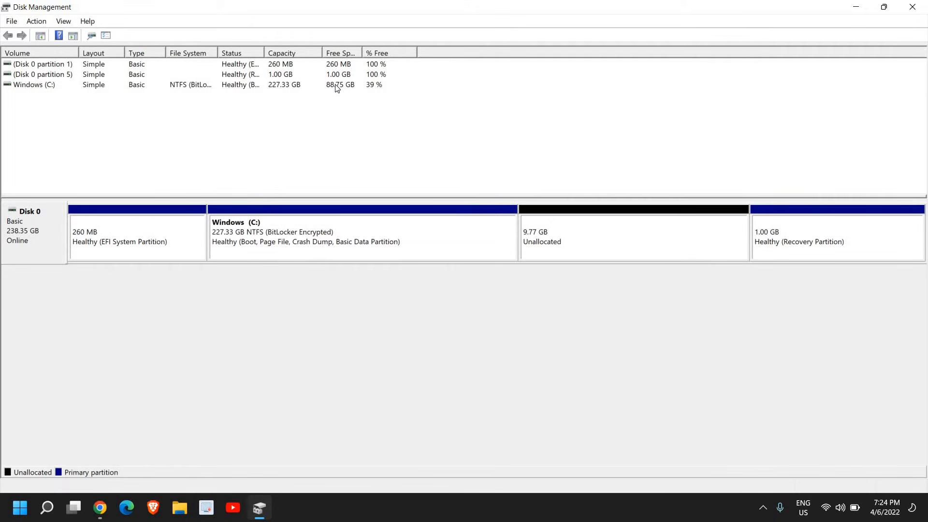
mouse_move(555, 252)
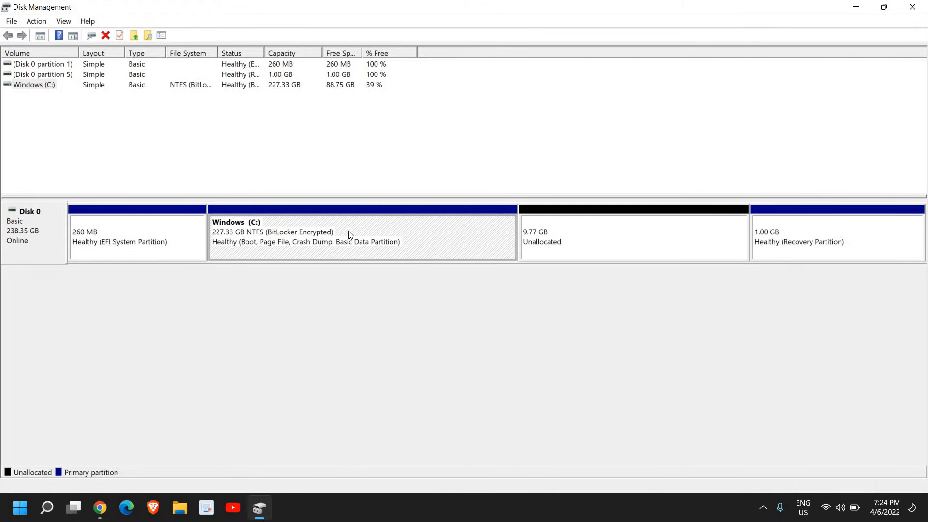
Bring up the volume context menu for Windows (C:) from the disk map and volume list.
right_click(350, 235)
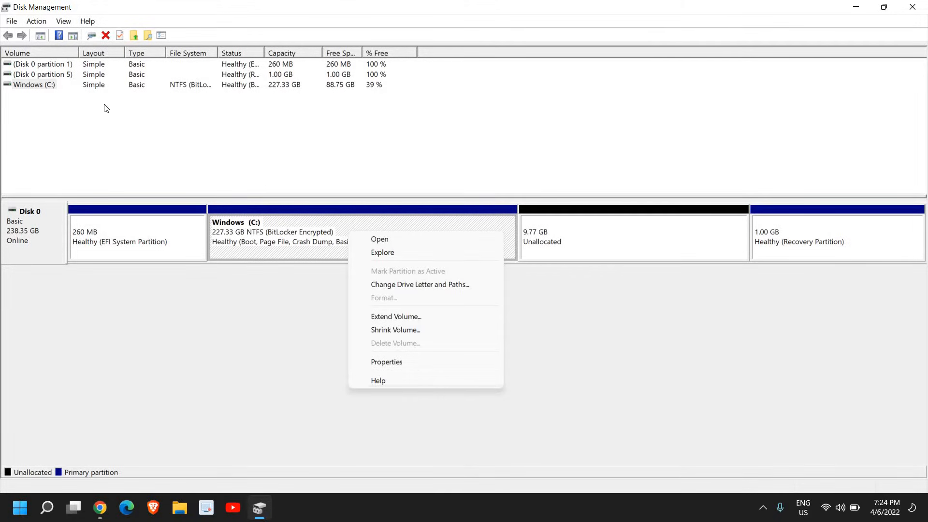
click(31, 84)
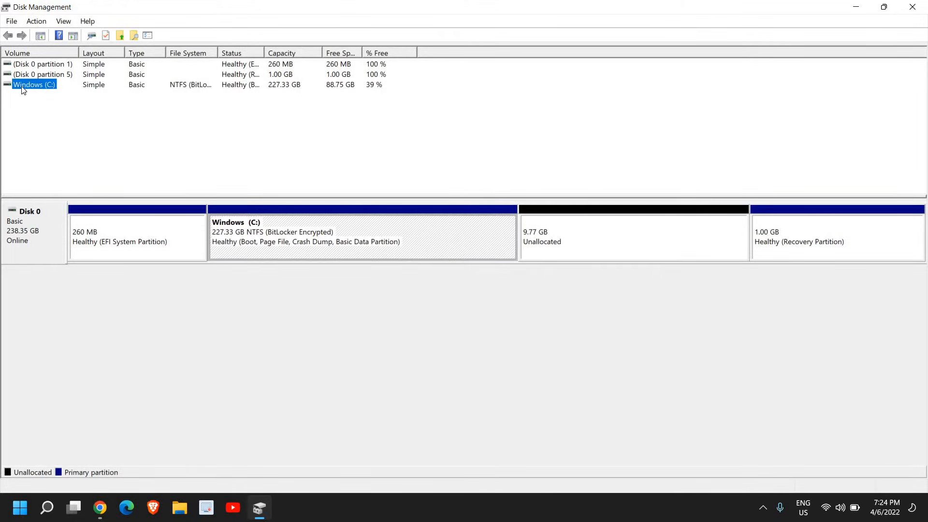
right_click(30, 84)
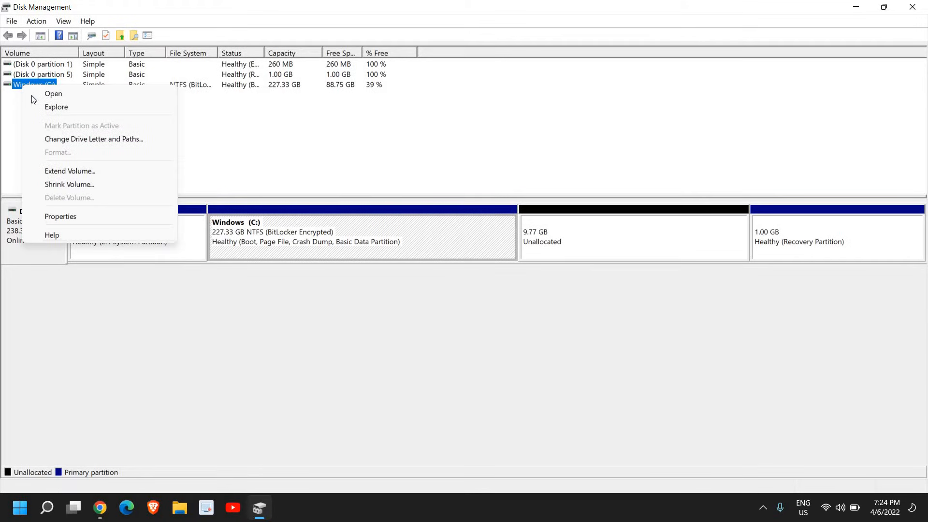
mouse_move(262, 227)
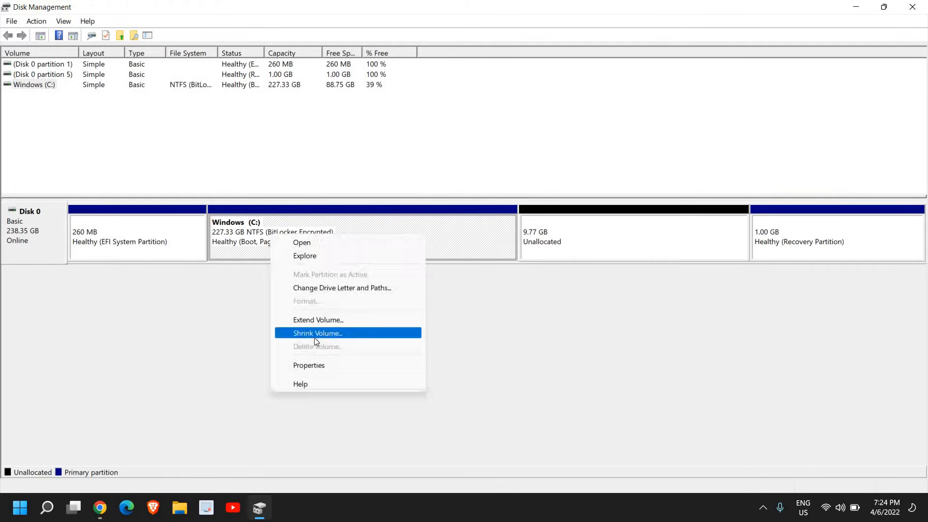
Extend Windows (C:) by 10000 MB from Disk 0 using the Extend Volume Wizard.
click(317, 320)
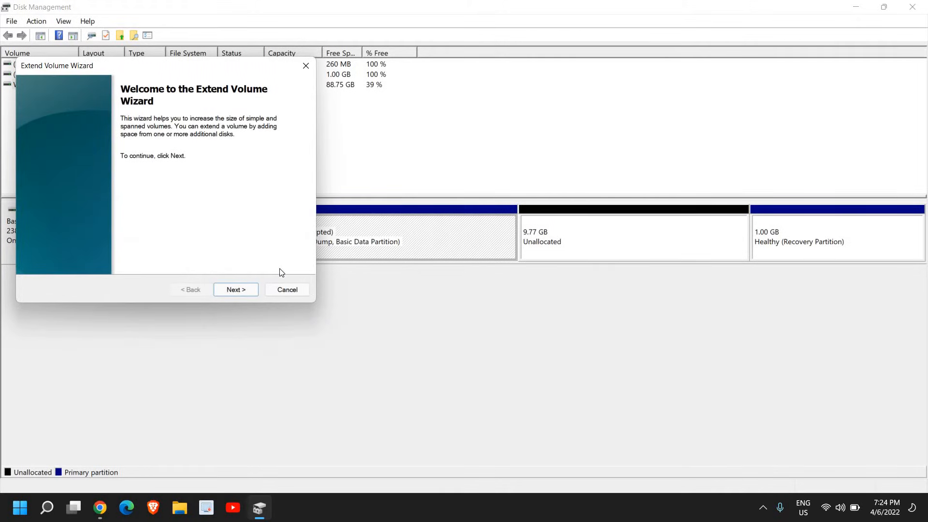
mouse_move(214, 305)
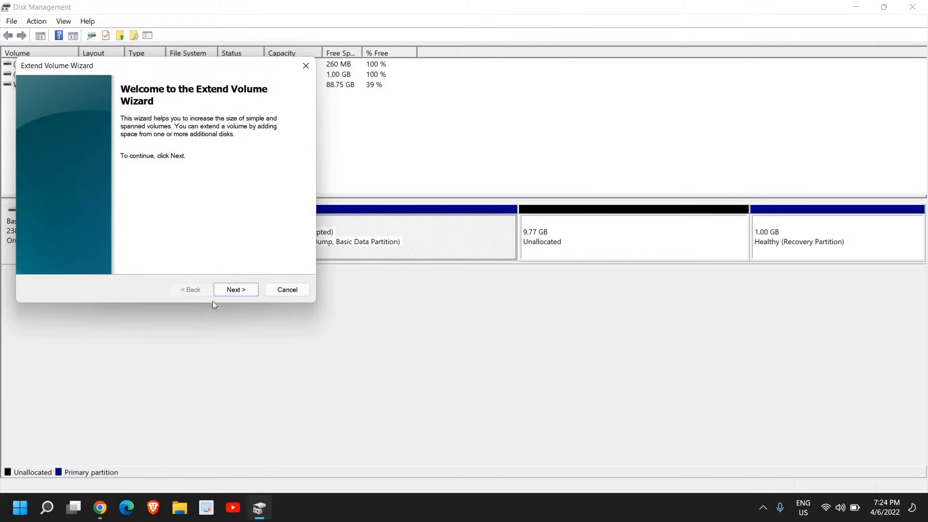
click(236, 289)
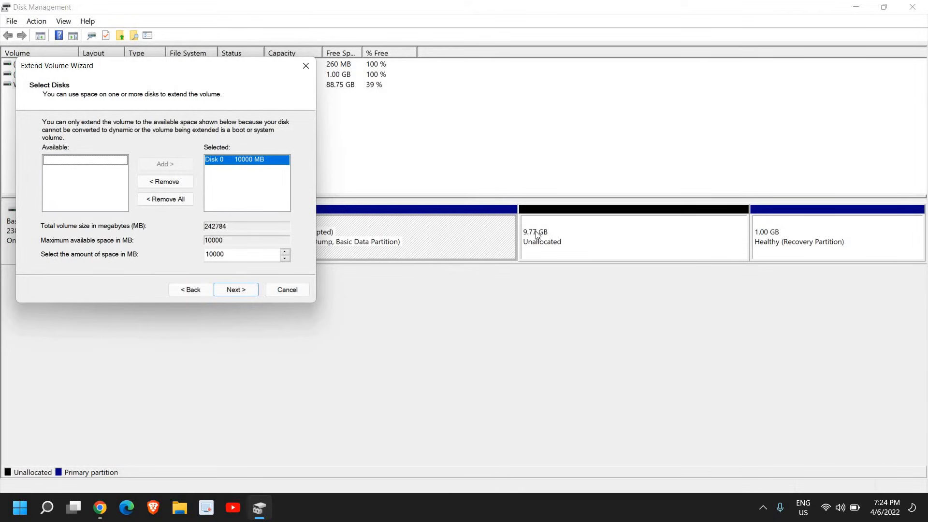
click(241, 254)
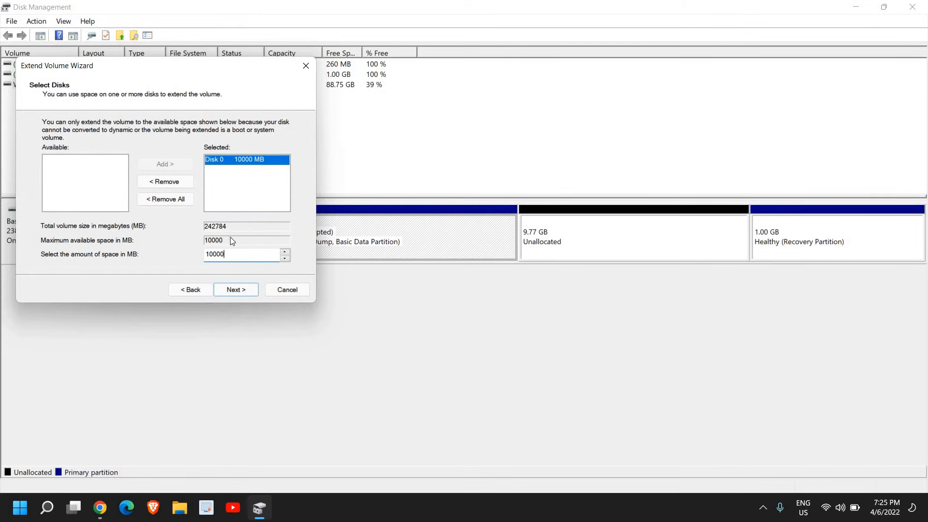
mouse_move(529, 251)
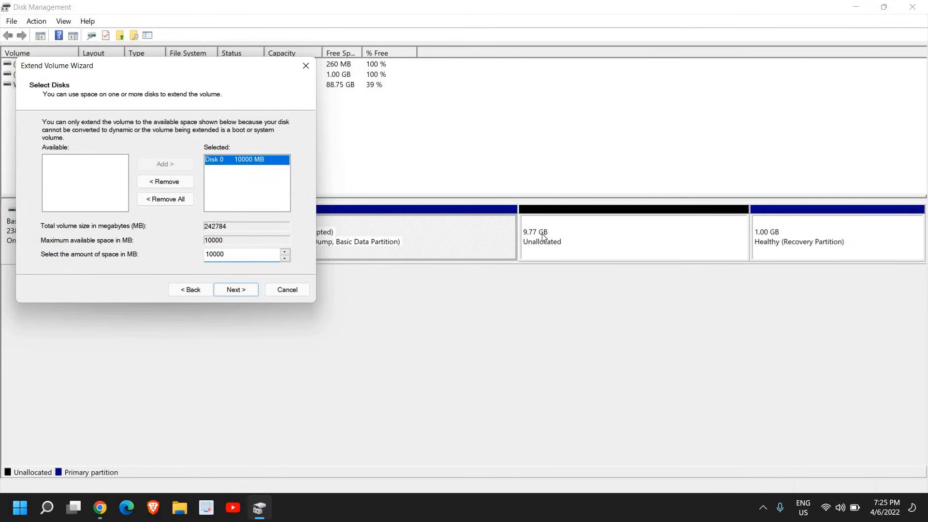
mouse_move(211, 272)
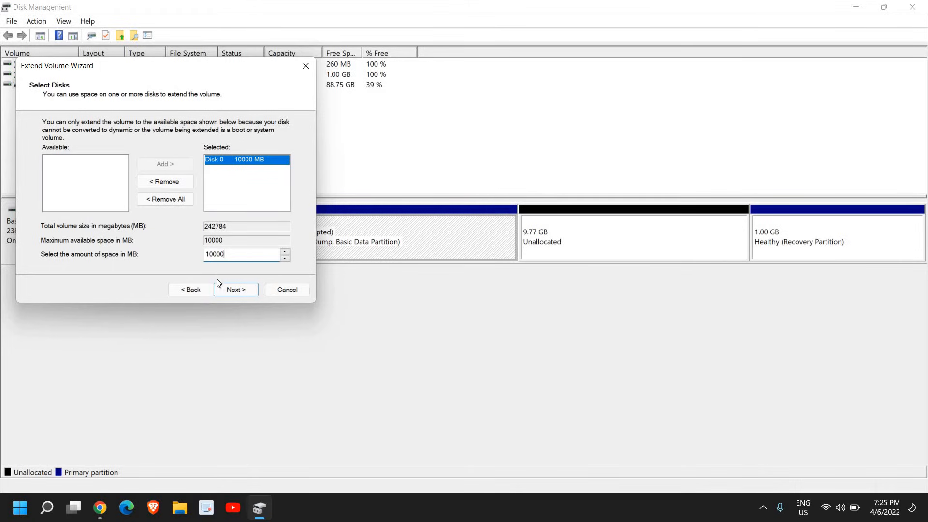
click(235, 289)
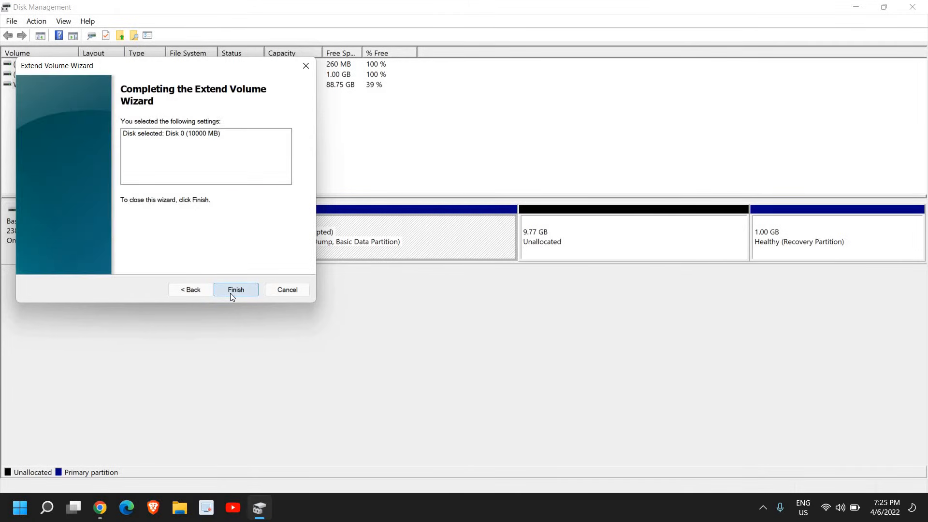
click(235, 289)
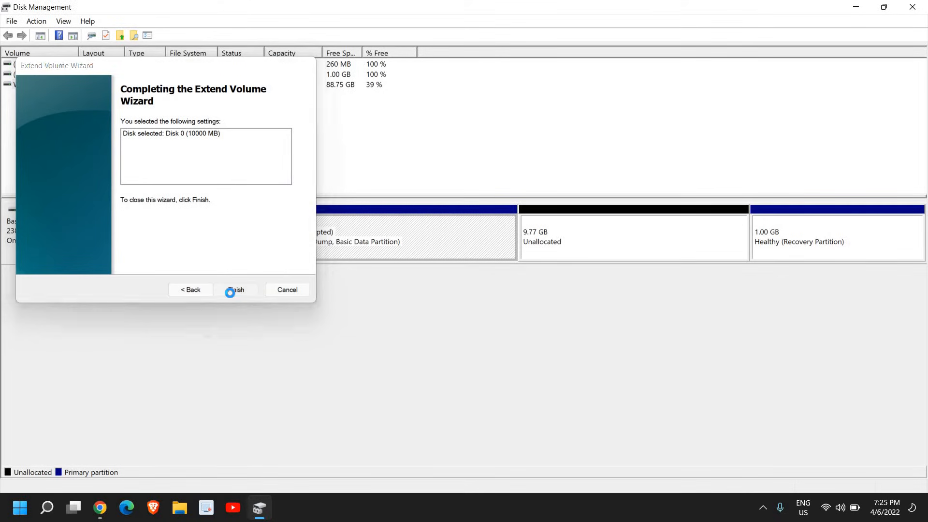
Finish the wizard, leaving Windows (C:) at 237.09 GB with no unallocated space.
click(230, 290)
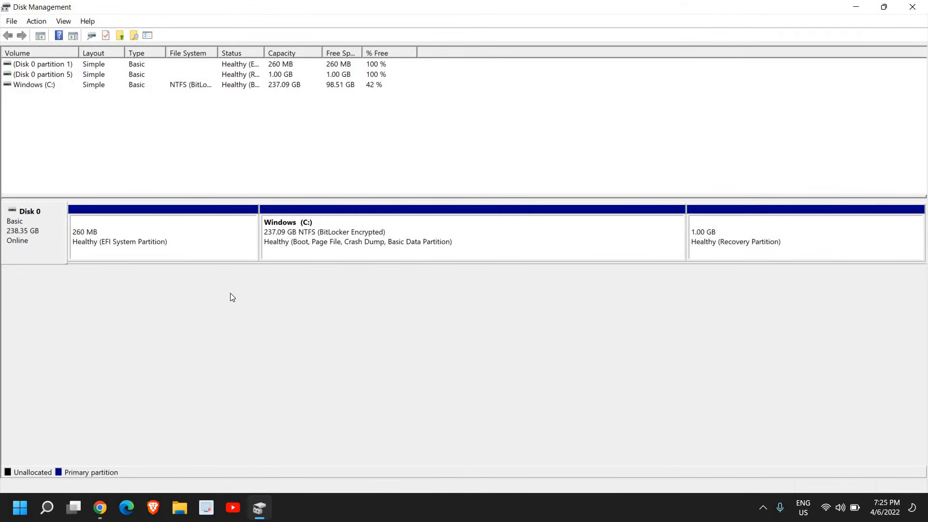
mouse_move(407, 113)
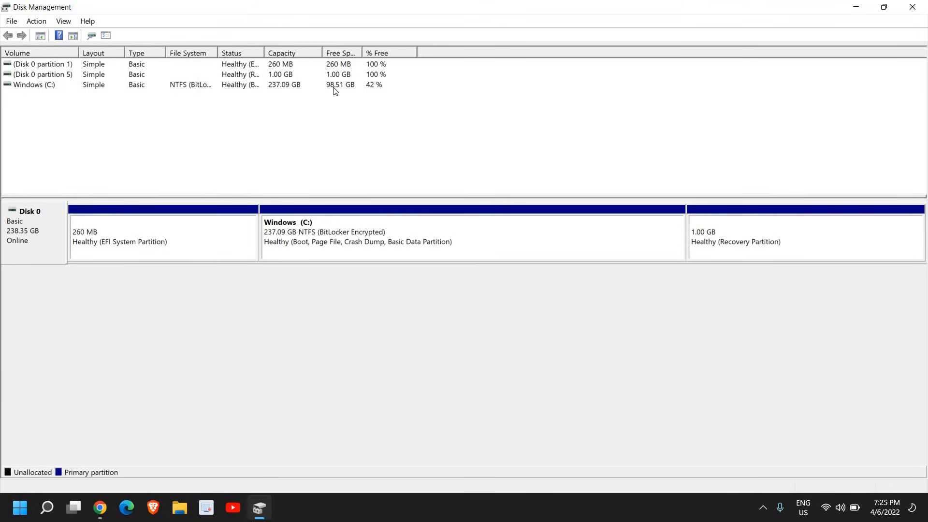
mouse_move(613, 259)
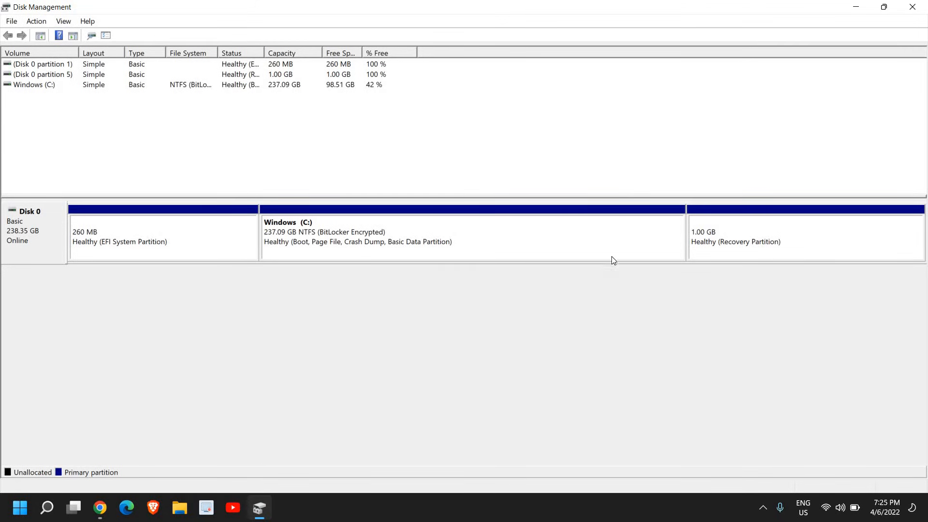
mouse_move(615, 243)
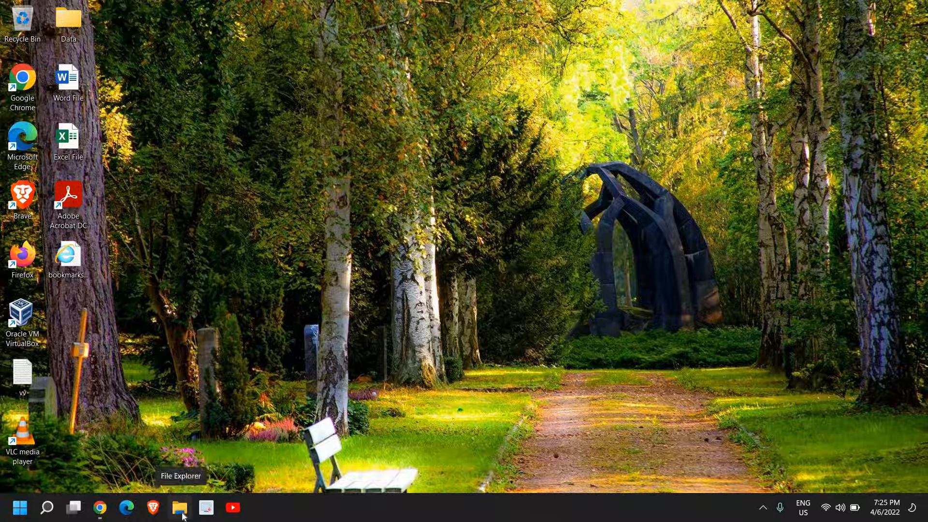
Confirm in File Explorer that Windows (C:) shows 98.5 GB free of 237 GB, then close it.
click(178, 507)
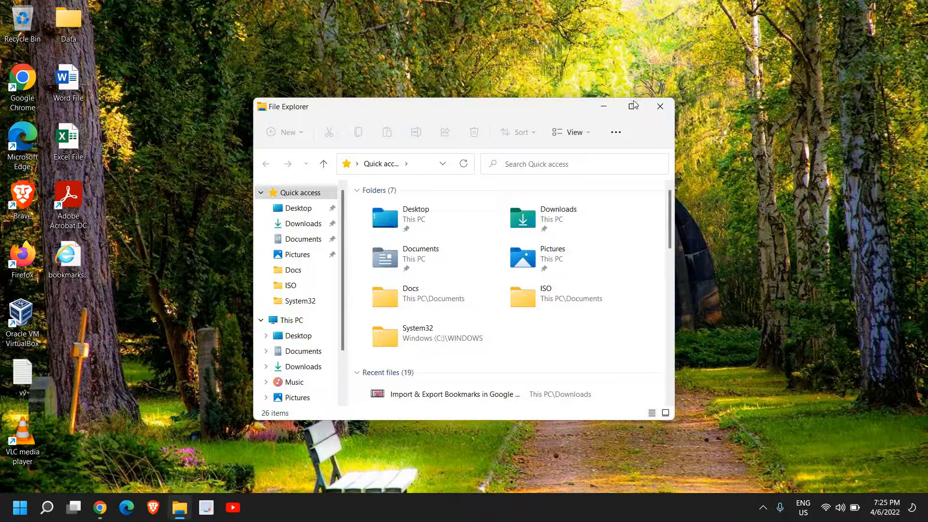
click(633, 106)
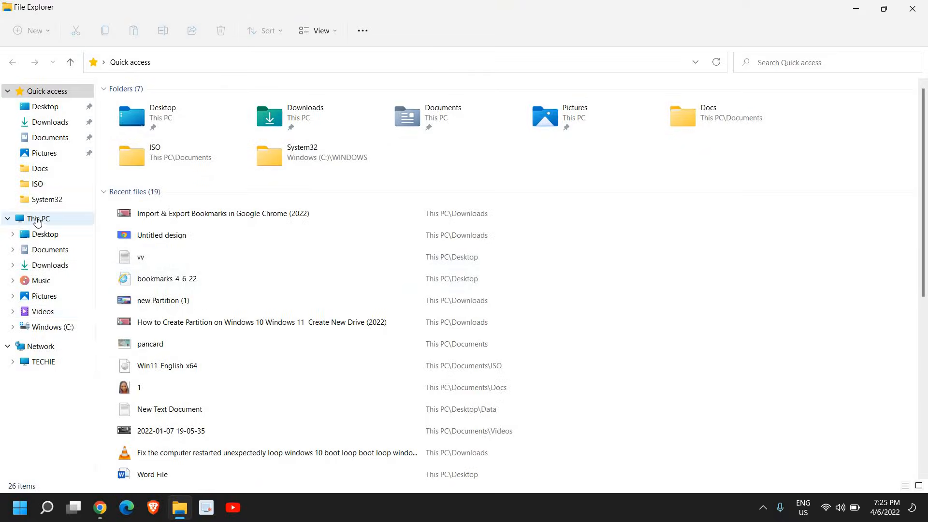
click(36, 218)
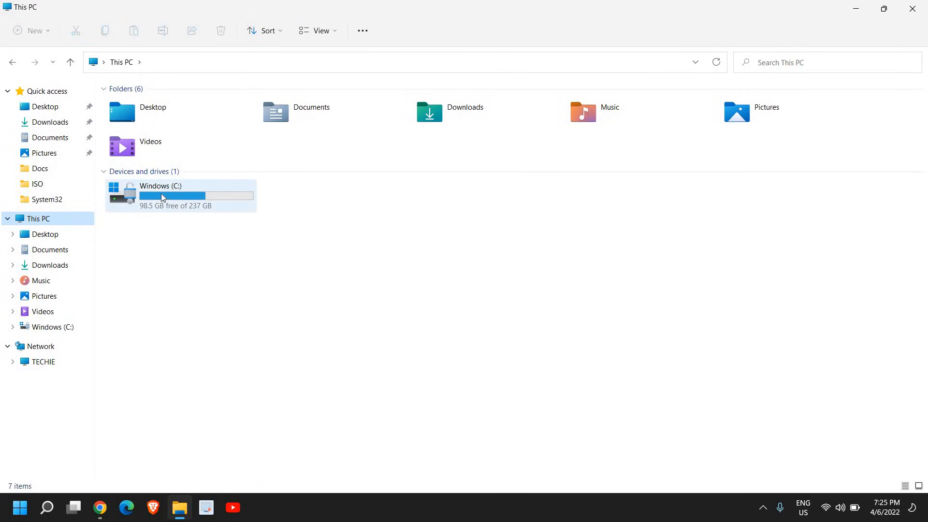
click(163, 195)
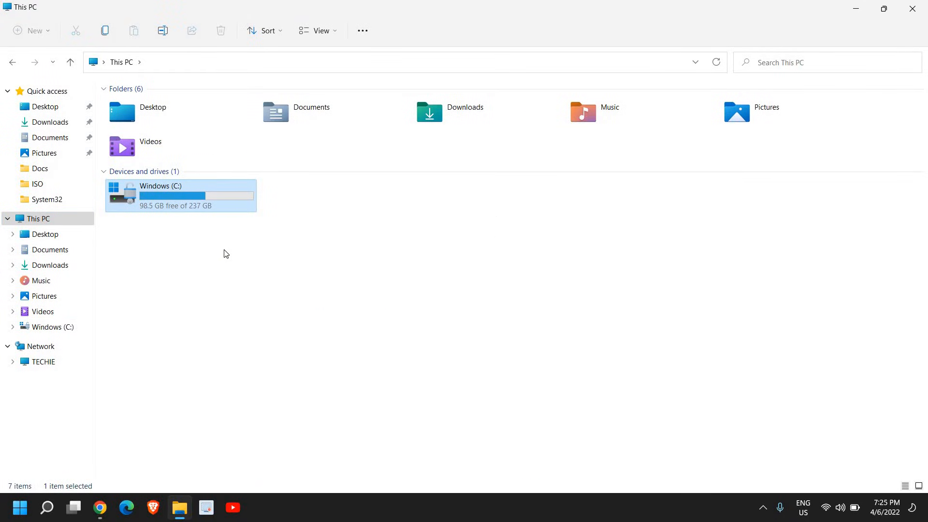
mouse_move(218, 241)
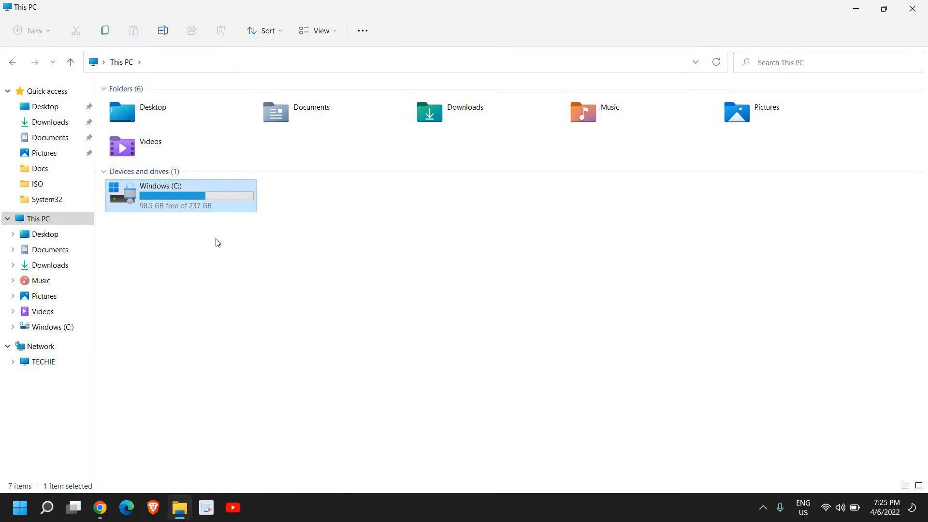
mouse_move(208, 243)
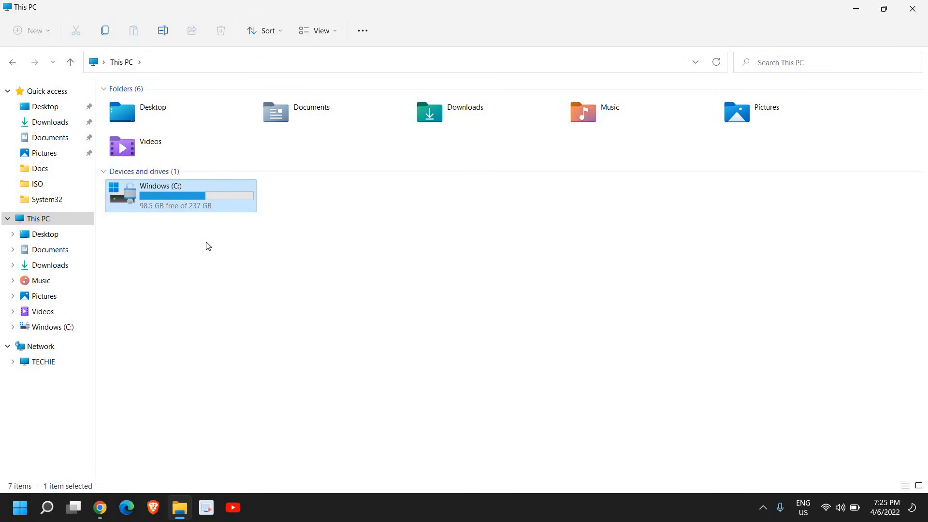
mouse_move(422, 225)
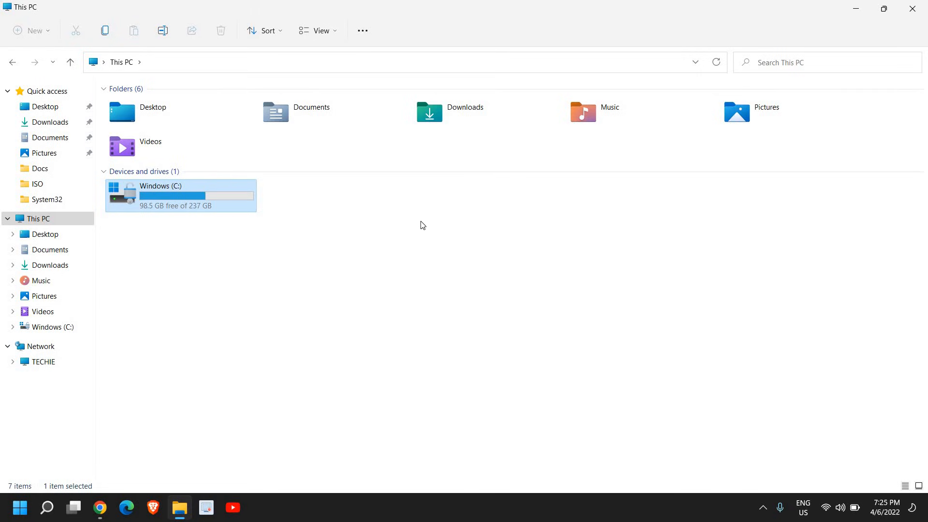
mouse_move(182, 208)
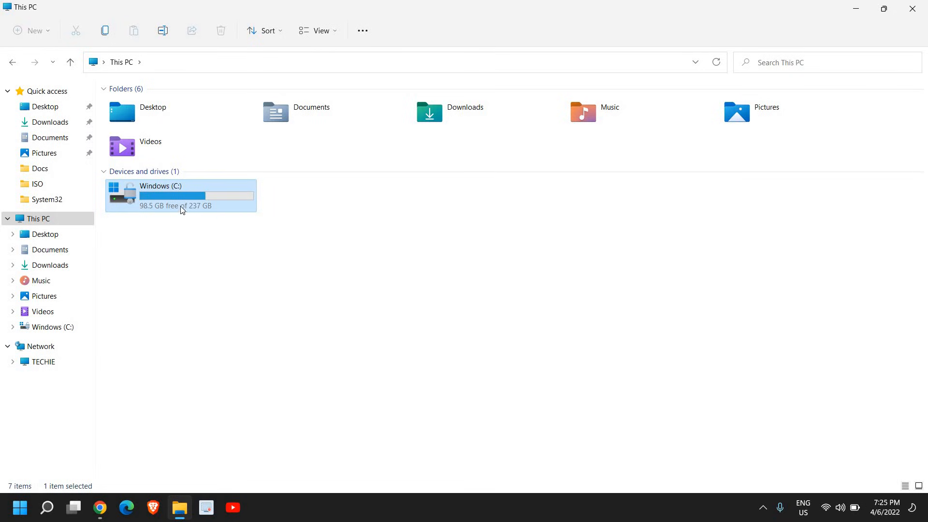
mouse_move(407, 281)
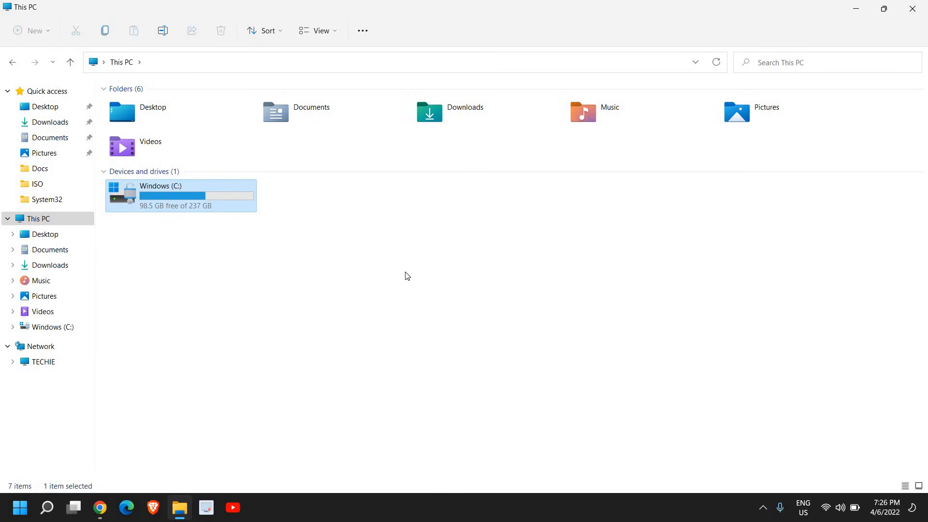
mouse_move(910, 9)
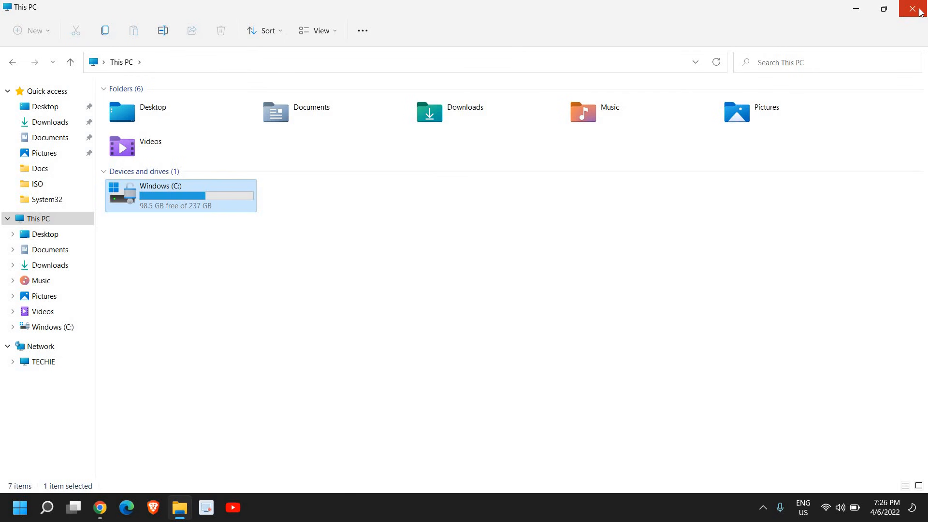
click(910, 9)
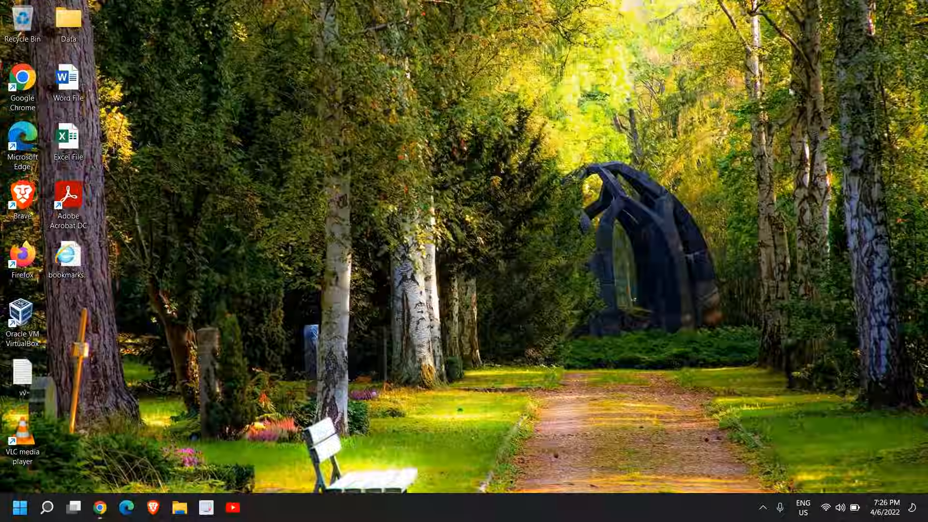